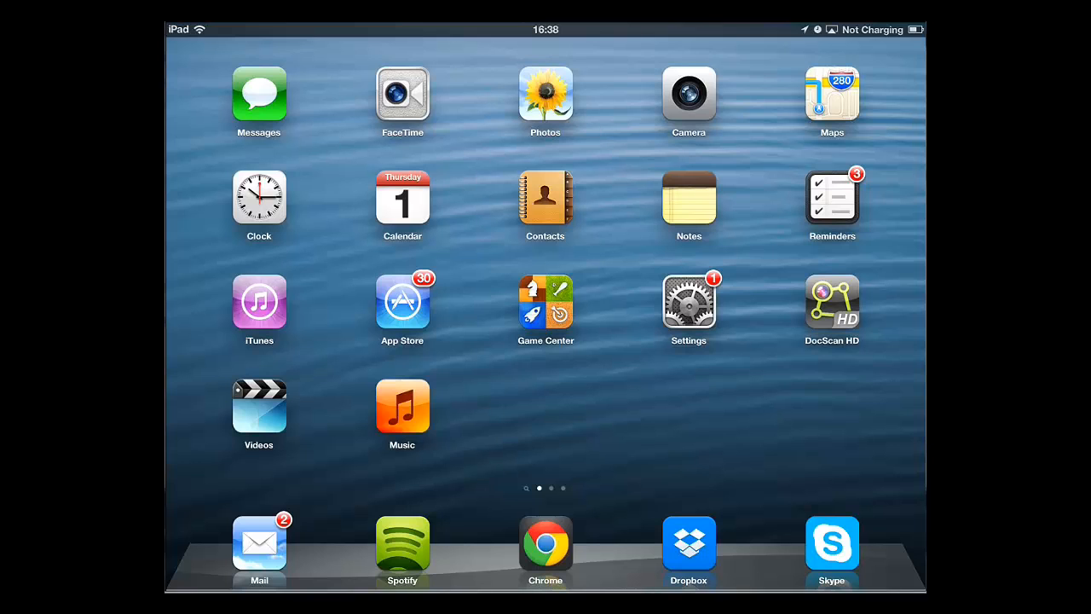
Go to expresslane.apple.com to reach the Apple Support & Service Options product selector.
left_click(688, 300)
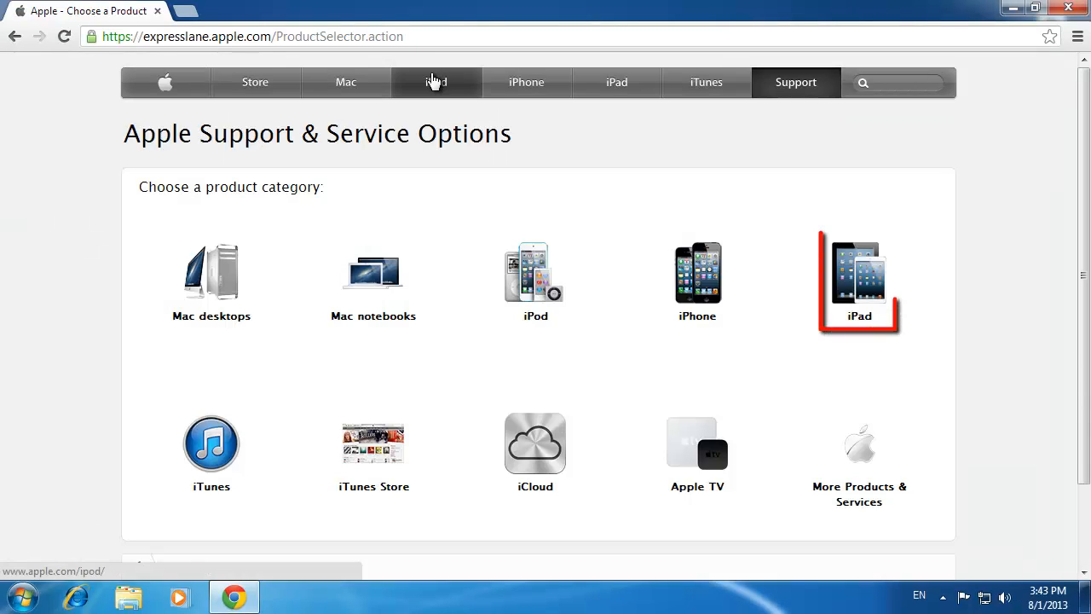
Choose iPad, submit its serial number and continue to the support coverage results.
left_click(859, 283)
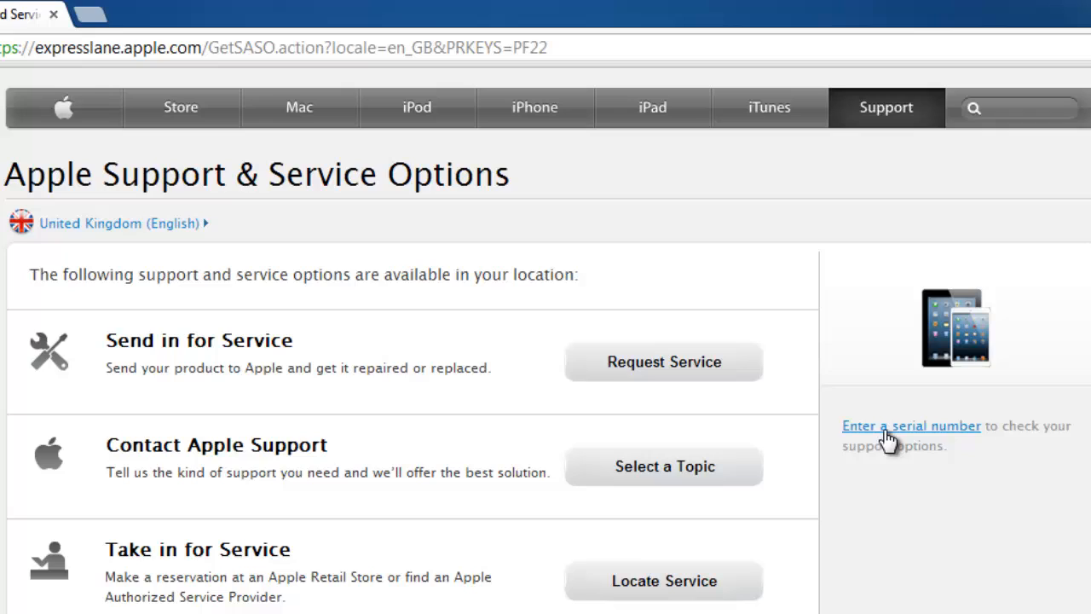
left_click(910, 426)
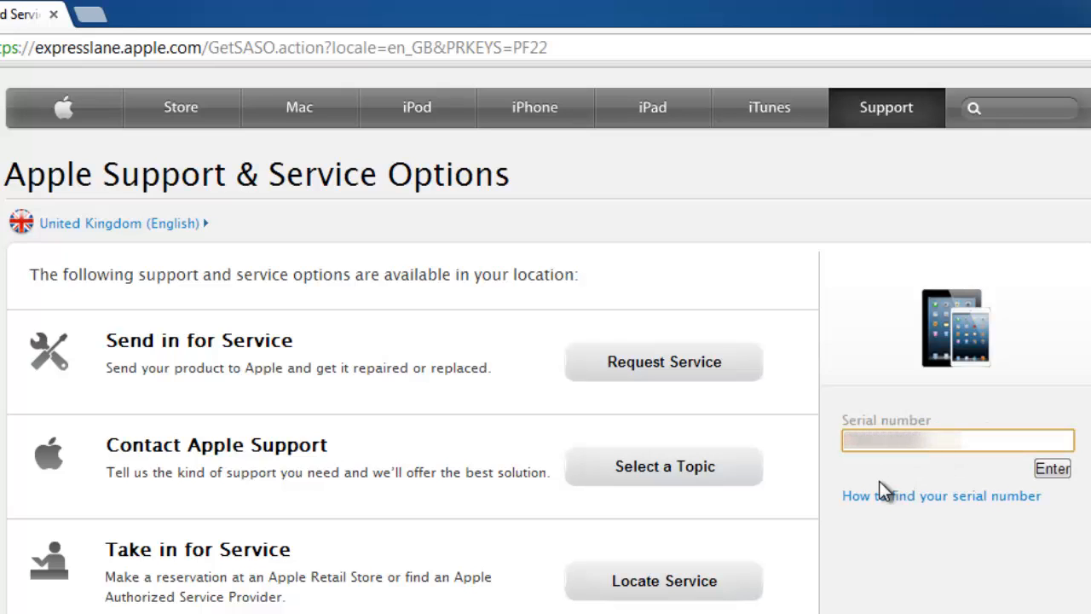
left_click(1047, 467)
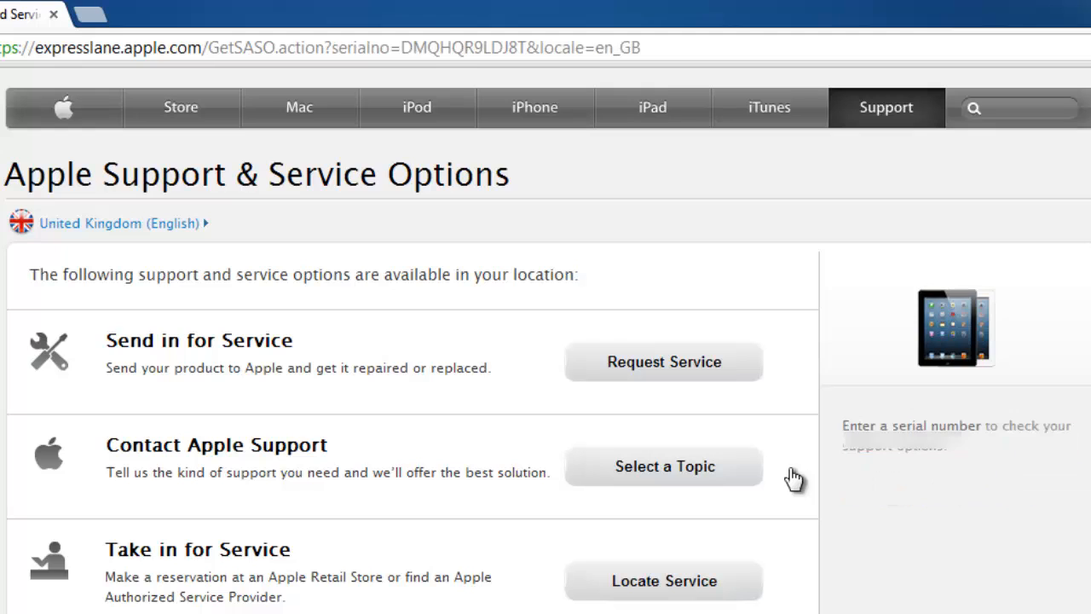
left_click(665, 465)
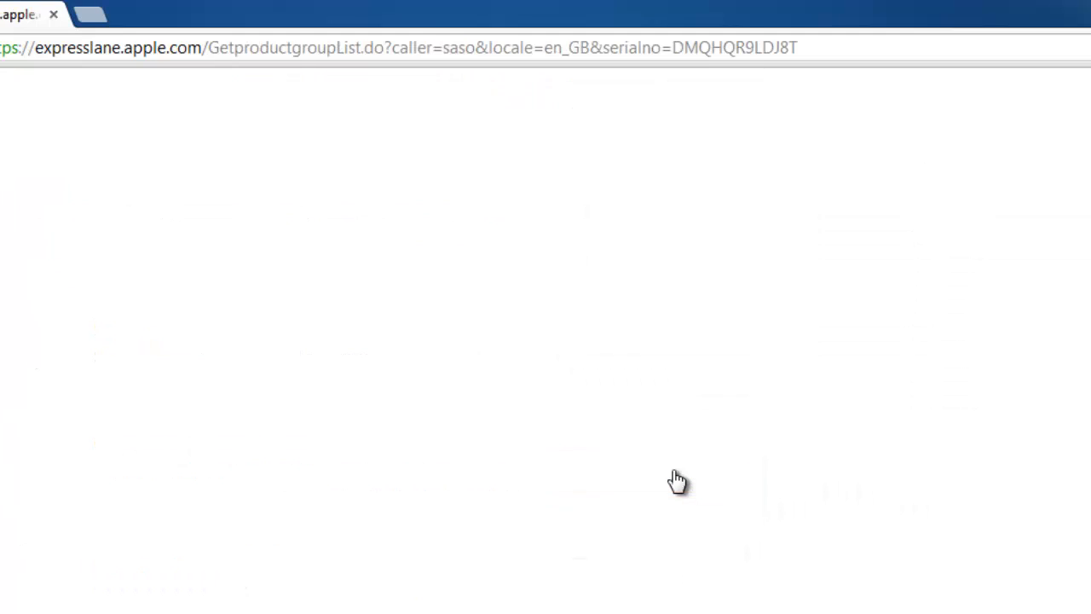